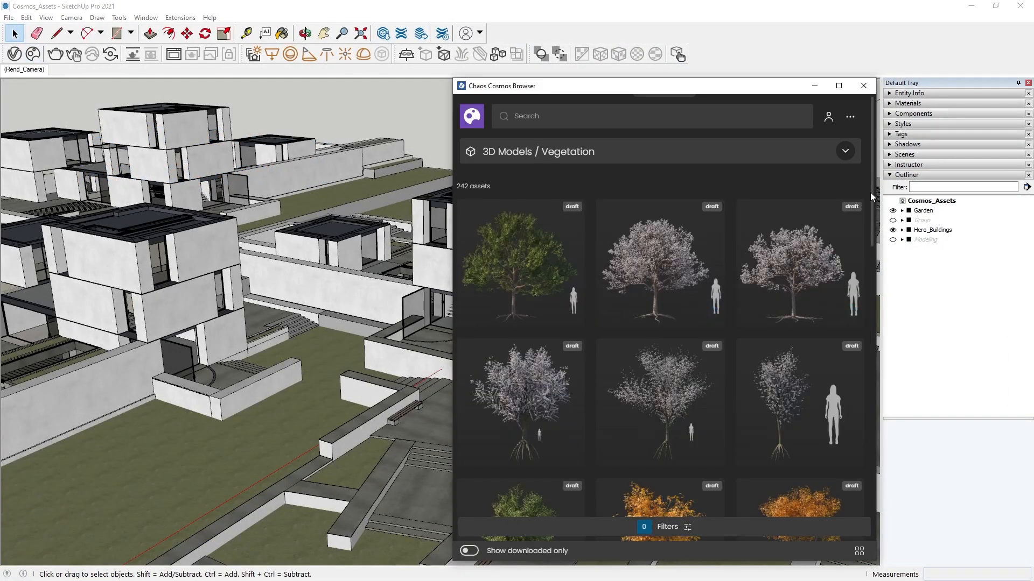
# Step: Import Texas Walnut 002 from the Cosmos Vegetation library into the garden foreground
pyautogui.scroll(-3)
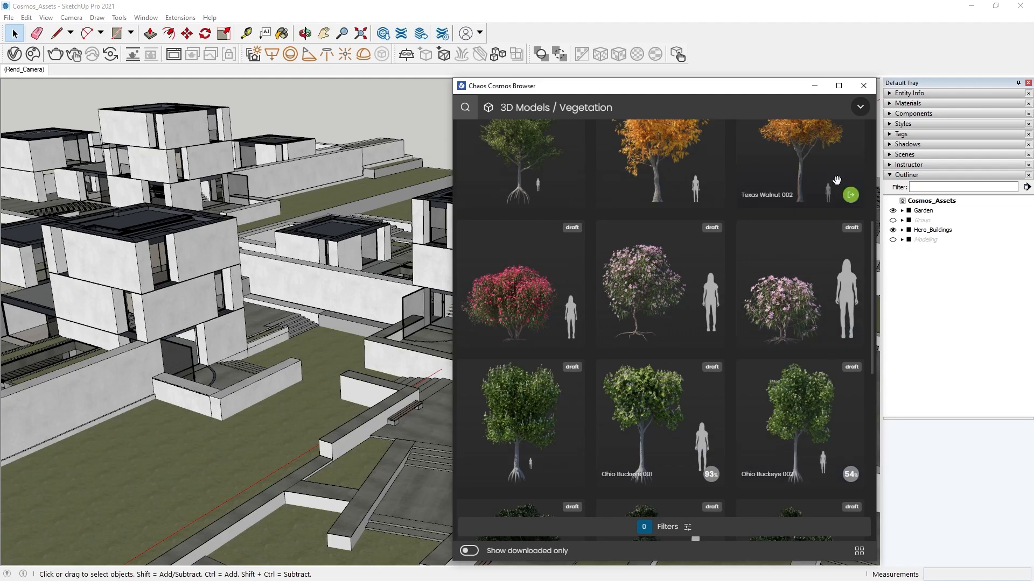
pyautogui.click(850, 194)
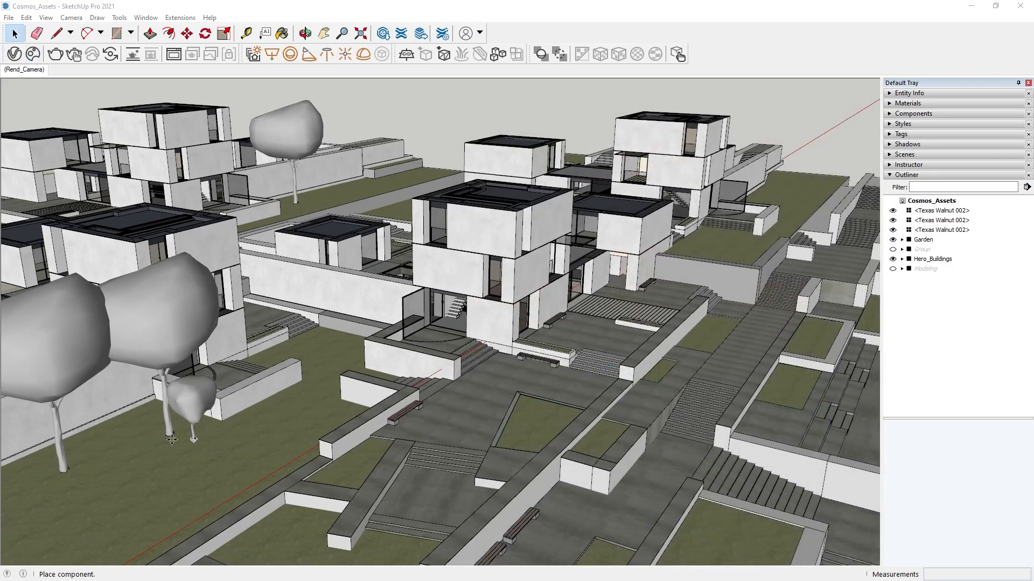
# Step: Unhide the prepared vegetation and start an interactive V-Ray render of the planted garden
pyautogui.click(94, 464)
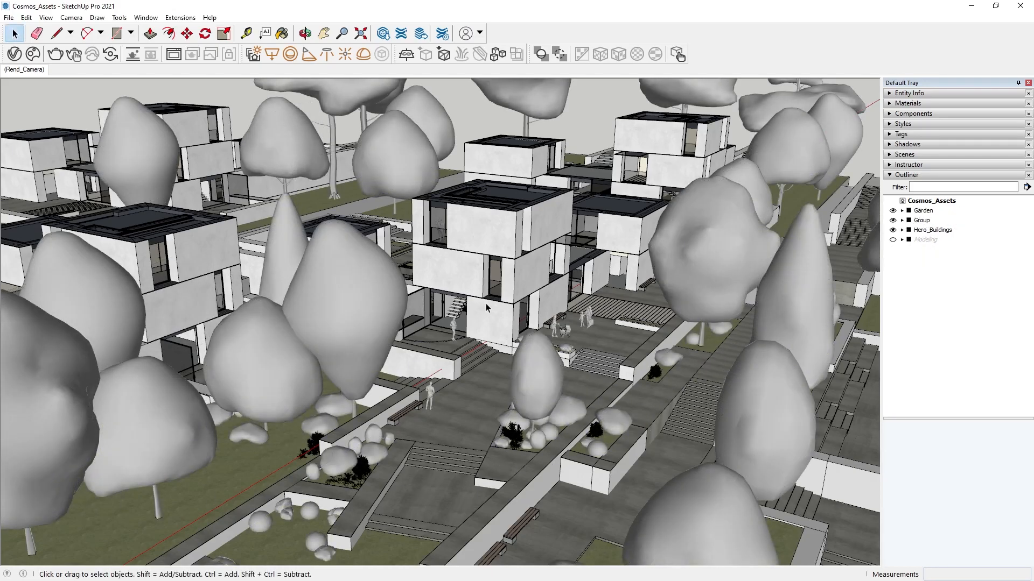
pyautogui.click(73, 53)
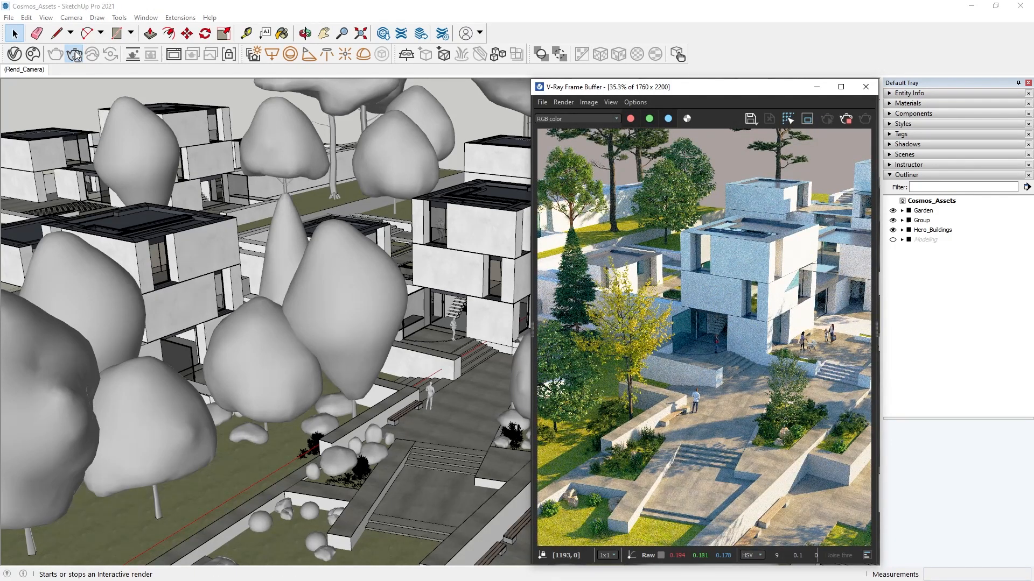
# Step: Bring up the V-Ray Asset Editor settings for a frame-buffer render of the scene
pyautogui.click(866, 87)
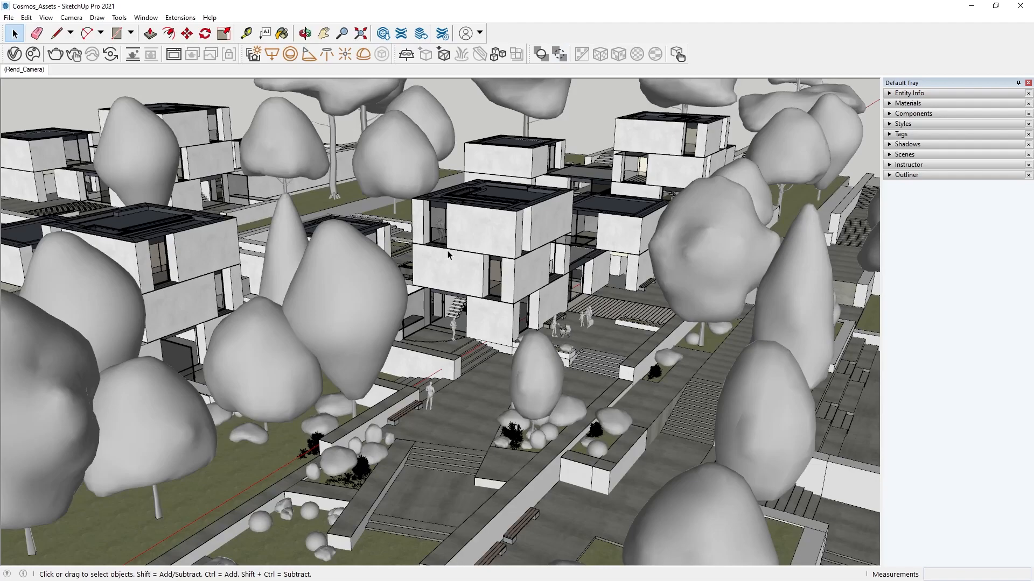
pyautogui.moveTo(54, 75)
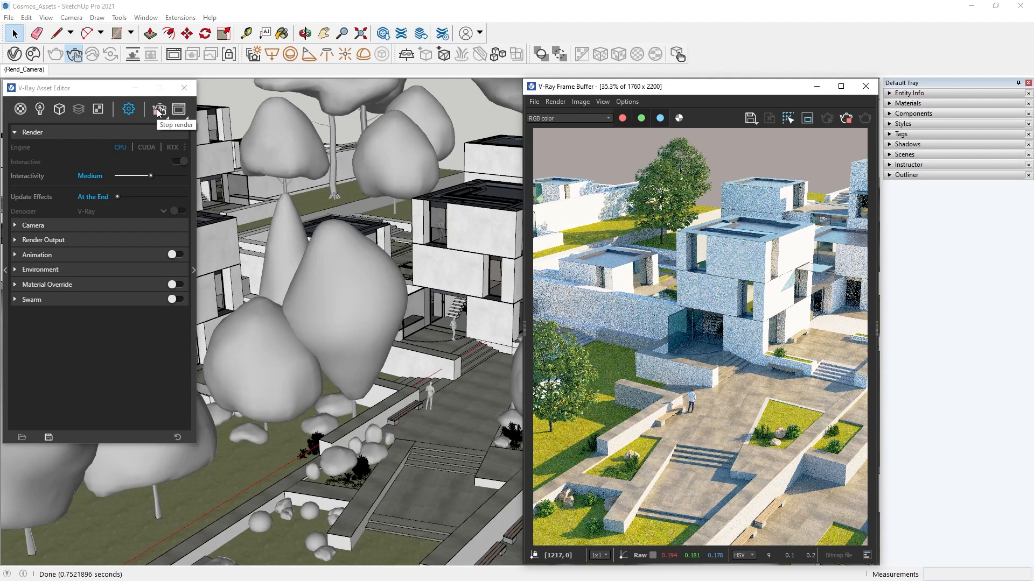
# Step: Stop the render and download French Lavender 003, Ginkgo Biloba 002 and one more Cosmos asset
pyautogui.click(159, 110)
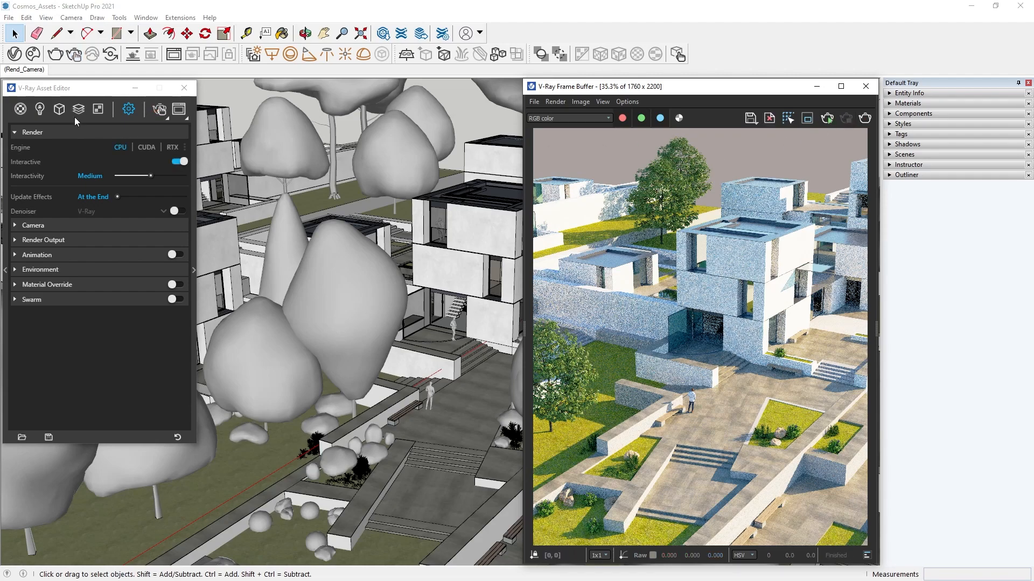
pyautogui.click(59, 110)
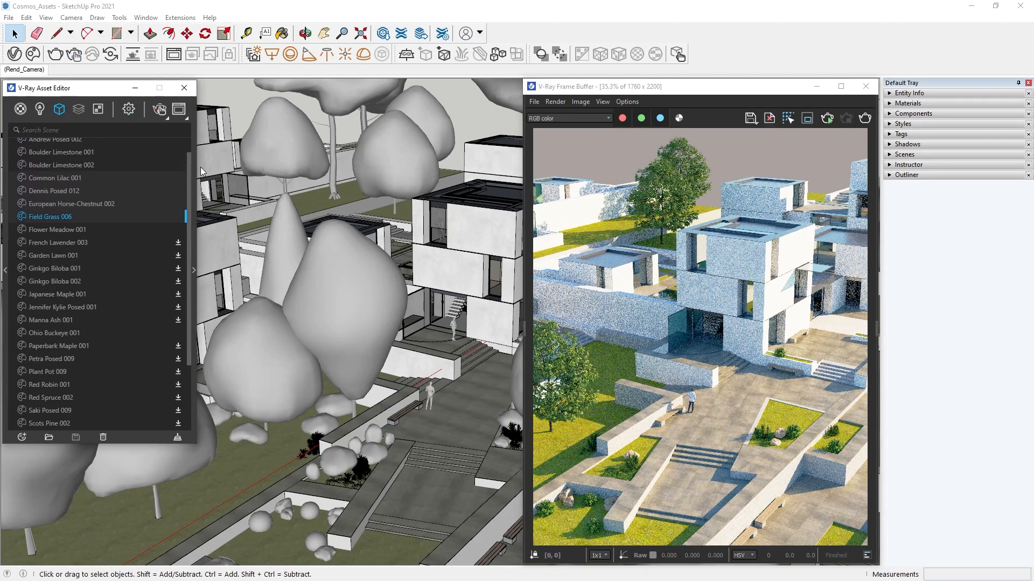
pyautogui.scroll(-3)
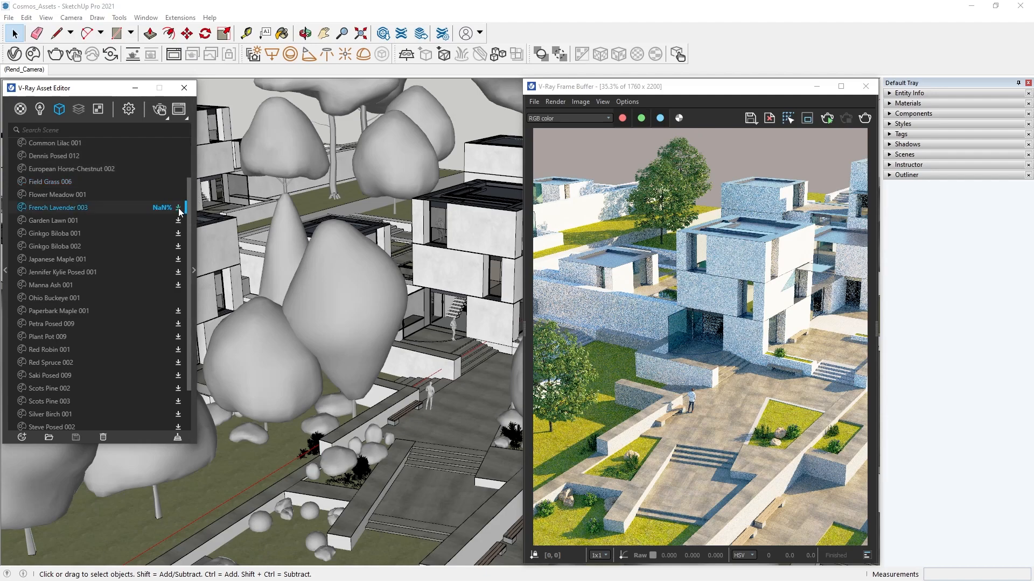
pyautogui.click(178, 233)
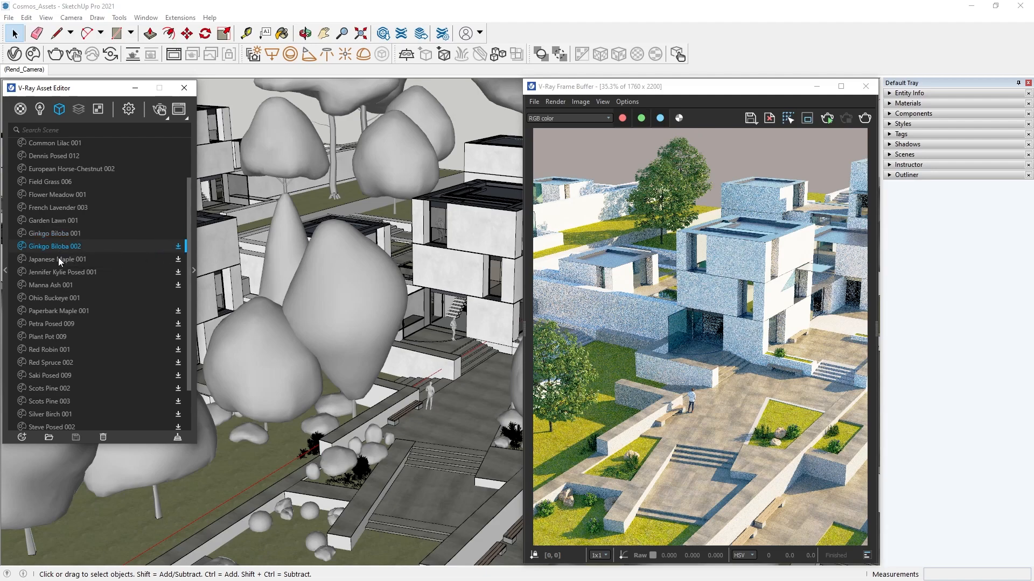
pyautogui.click(50, 285)
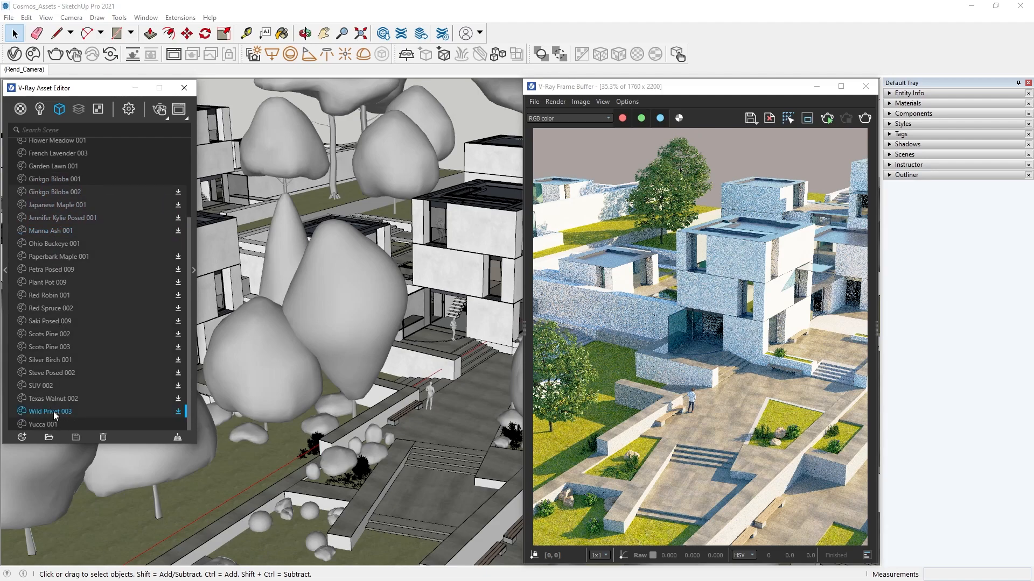
pyautogui.rightClick(50, 411)
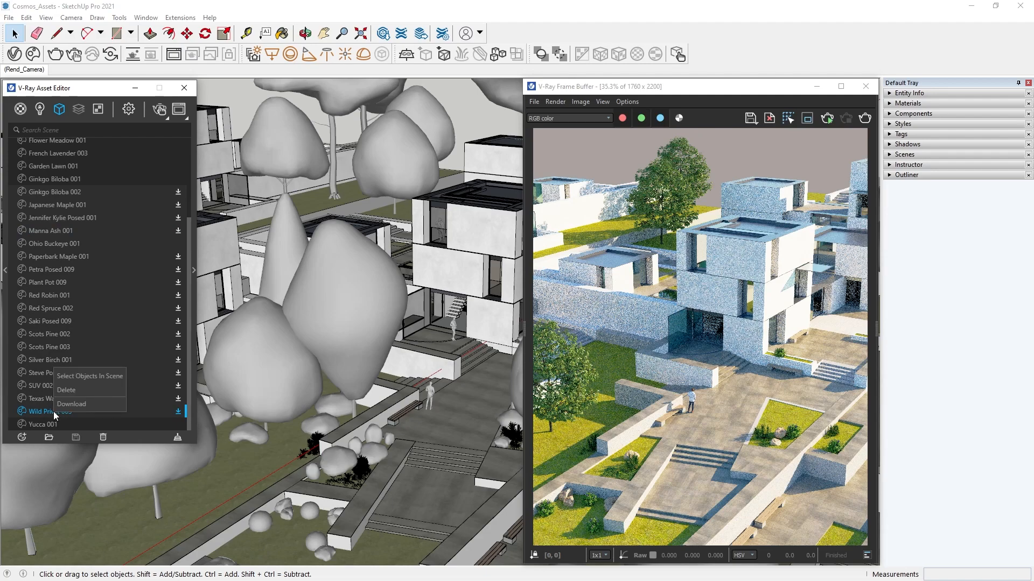
pyautogui.click(72, 403)
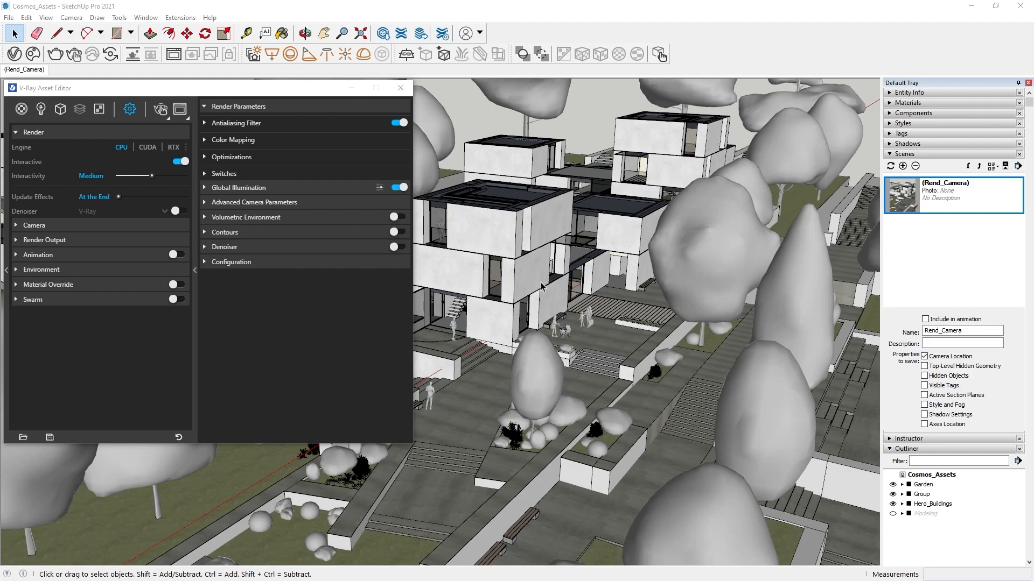
pyautogui.moveTo(156, 154)
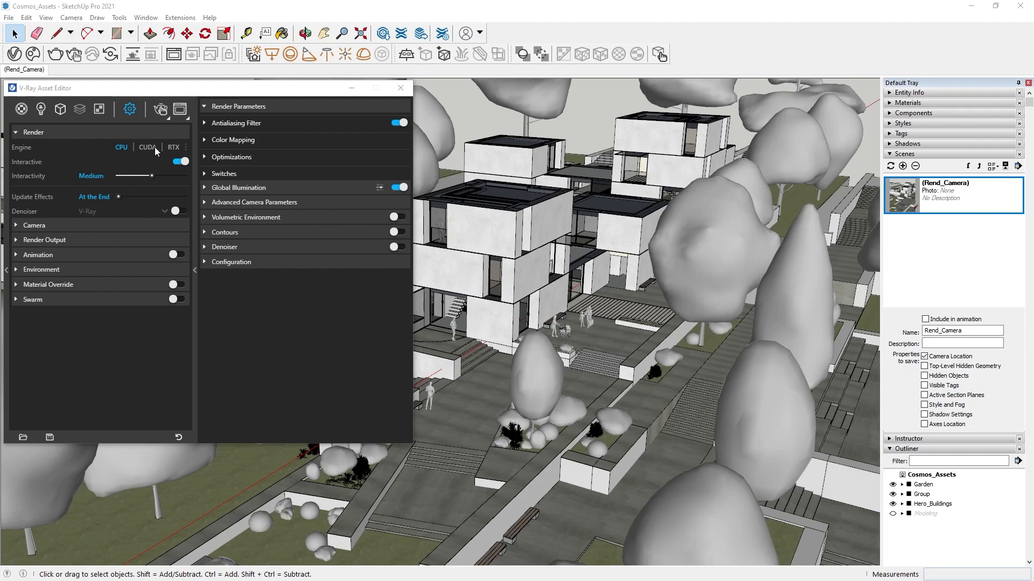
# Step: Merge the Dennis Posed 012 Cosmos asset into the scene from the Geometry list
pyautogui.click(59, 109)
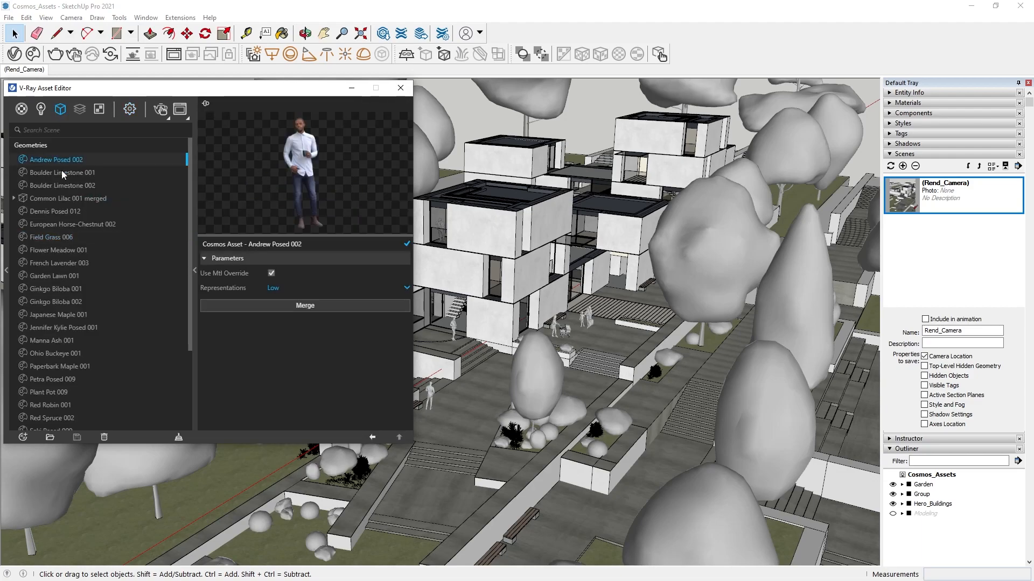
pyautogui.click(73, 224)
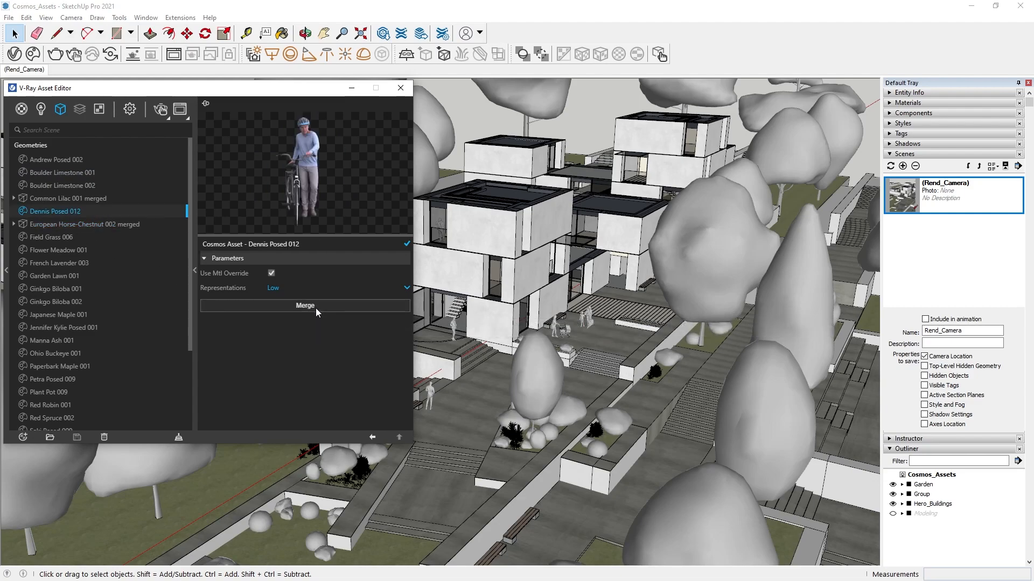
pyautogui.click(84, 224)
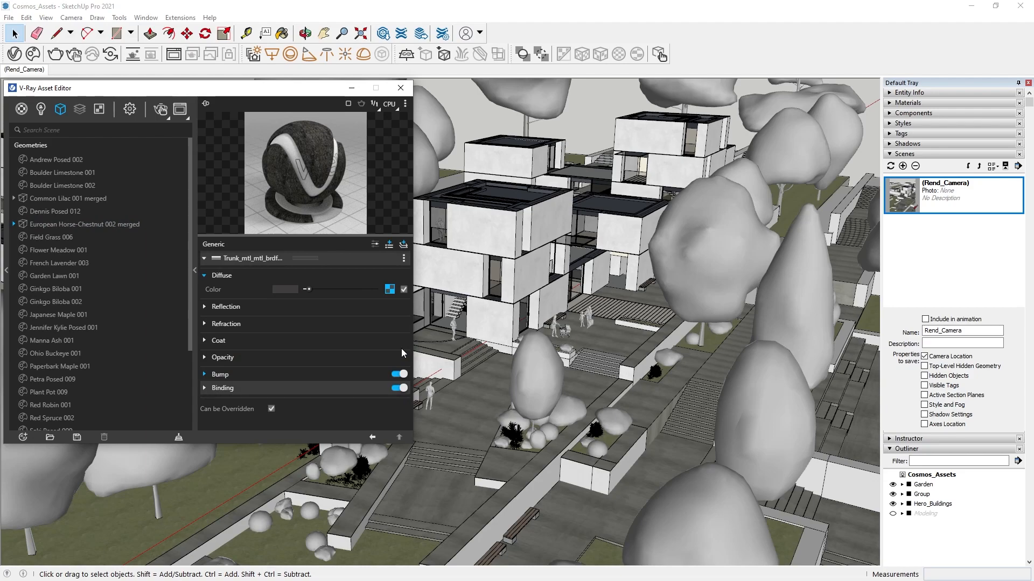
pyautogui.click(180, 18)
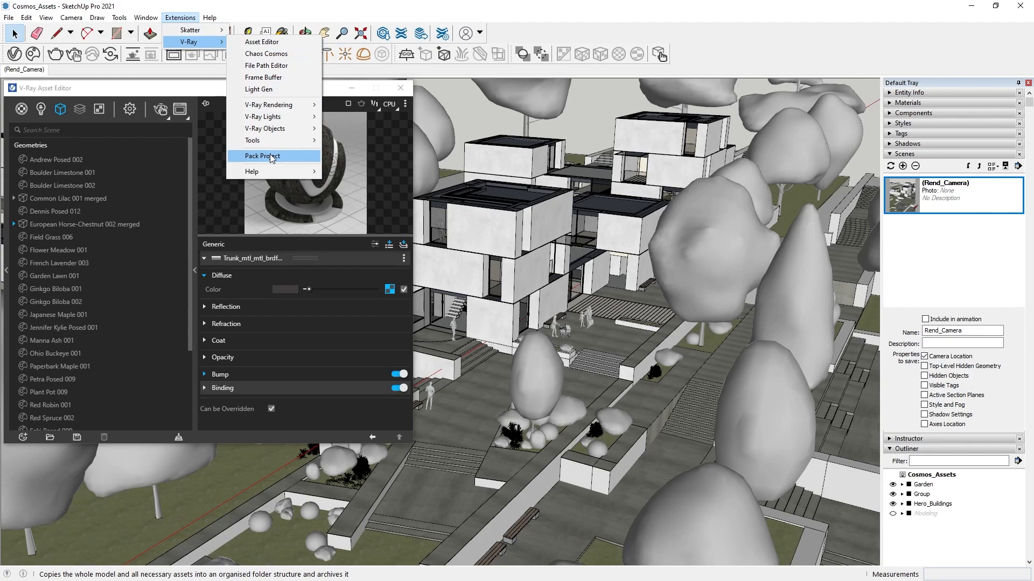
# Step: Pack the Cosmos_Assets project with its Cosmos files into a zip in the Pack folder
pyautogui.click(262, 156)
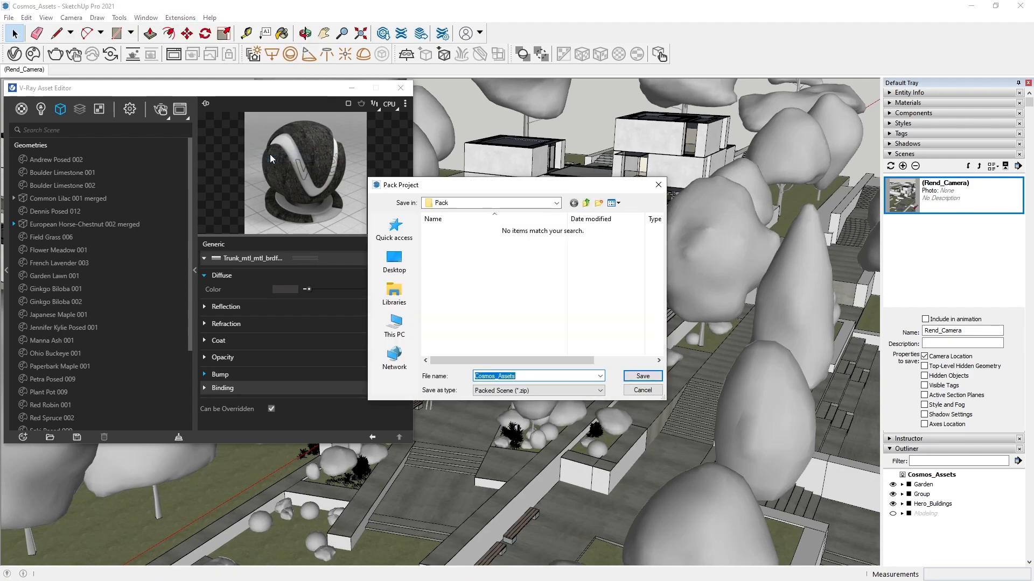
pyautogui.moveTo(643, 377)
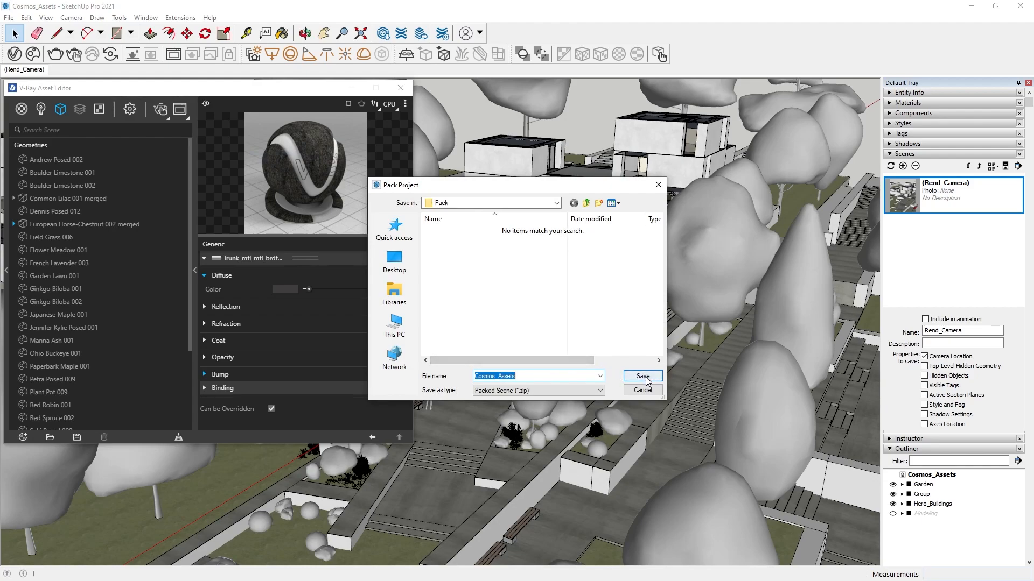
pyautogui.click(642, 375)
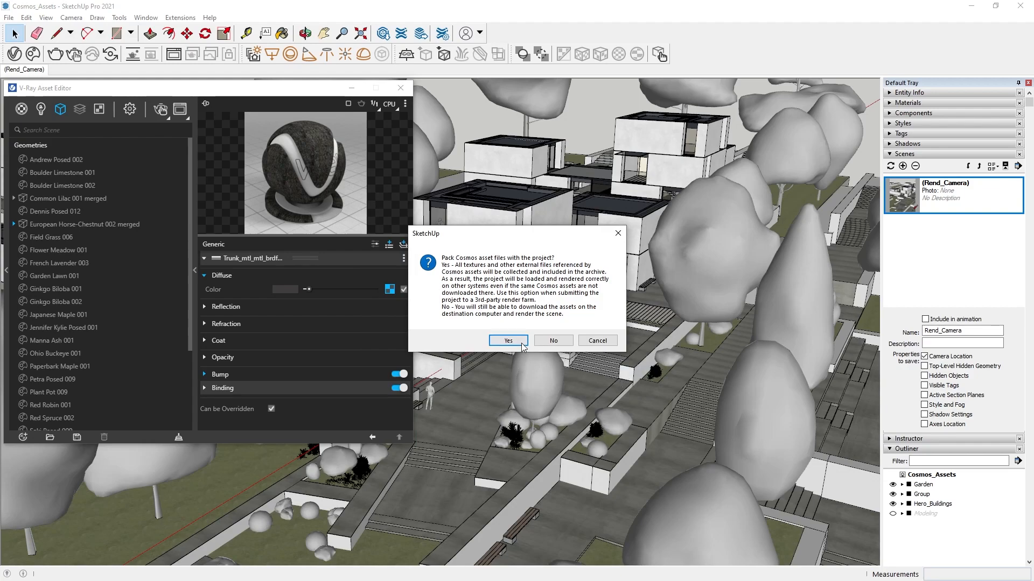
pyautogui.click(508, 340)
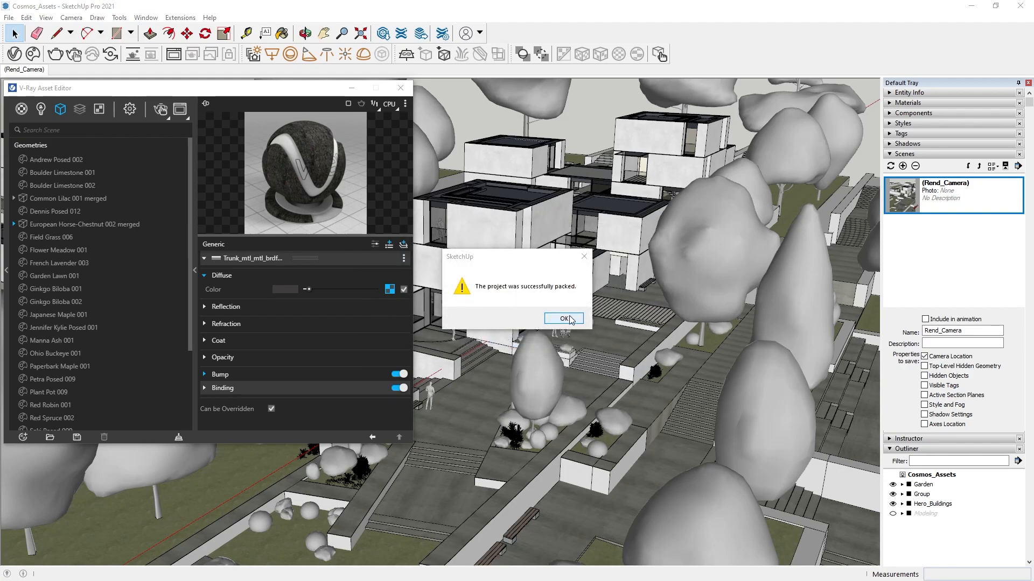
pyautogui.click(563, 318)
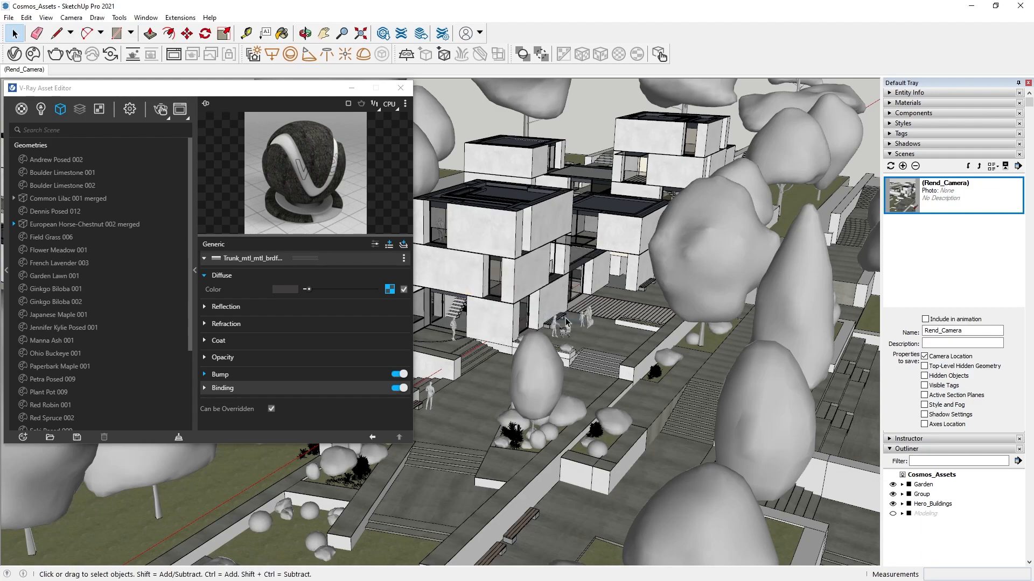